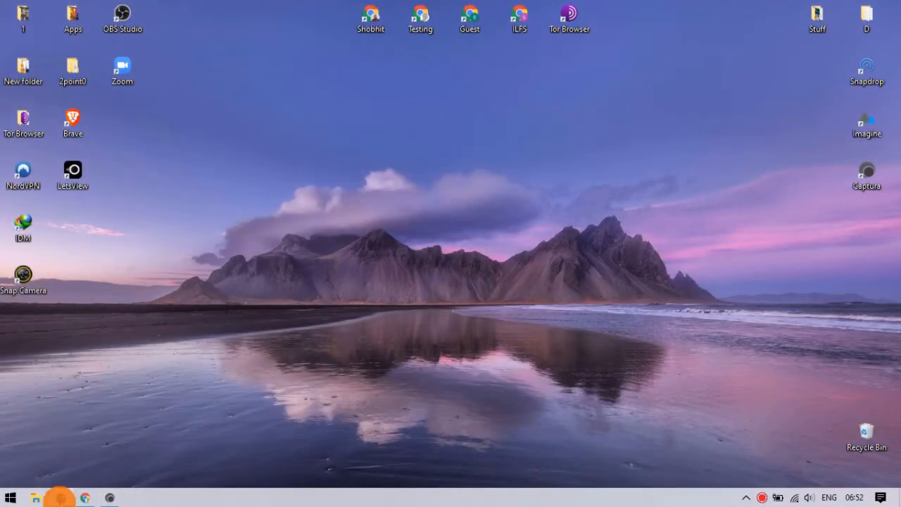
- Bring up Chrome with the cloudHQ Export Emails to Google Sheets store page and review its overview
{"action": "left_click", "coordinate": [83, 498]}
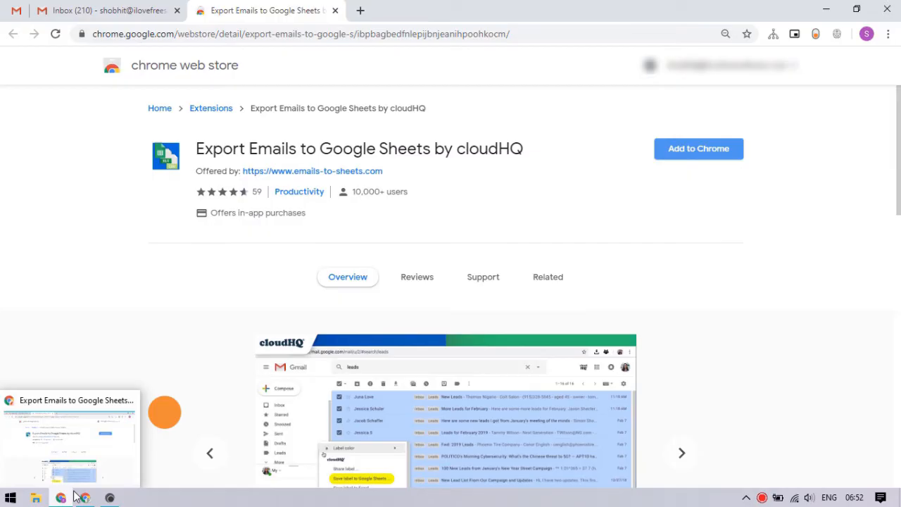
{"action": "scroll", "scroll_direction": "down", "scroll_amount": 3}
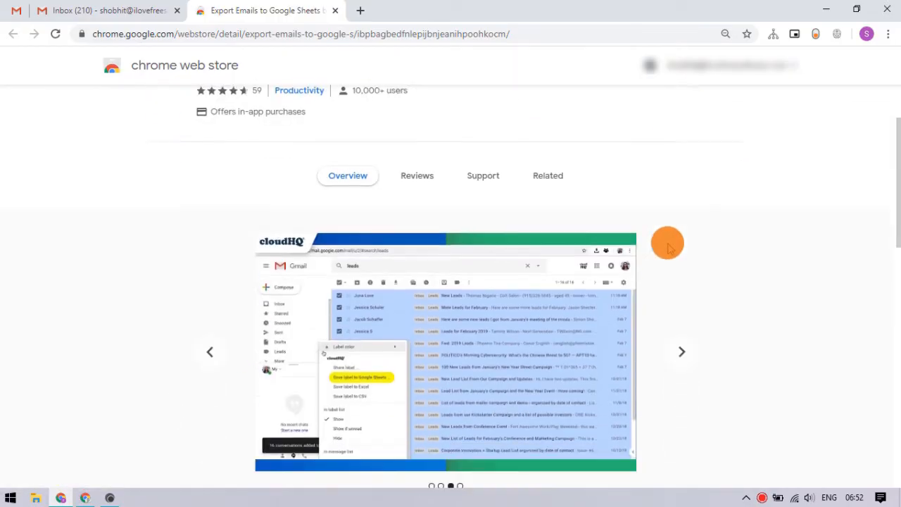
{"action": "scroll", "scroll_direction": "down", "scroll_amount": 3}
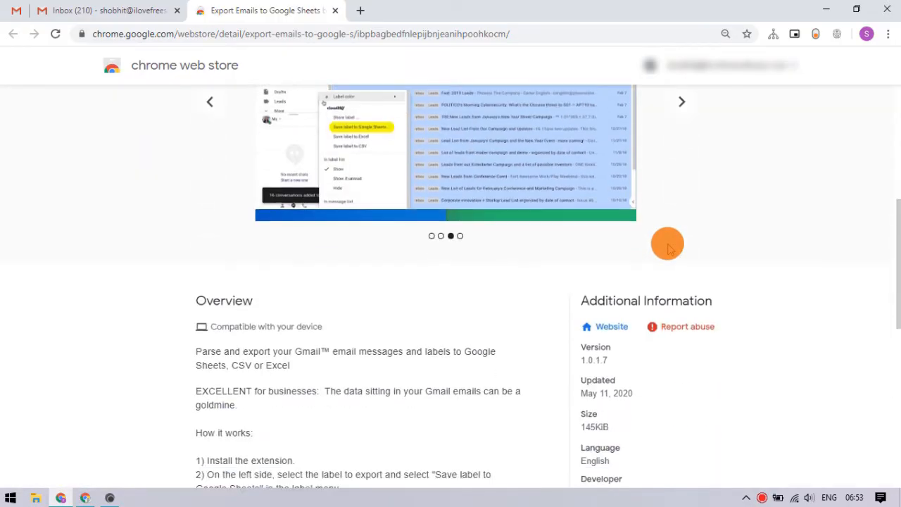
{"action": "scroll", "scroll_direction": "down", "scroll_amount": 3}
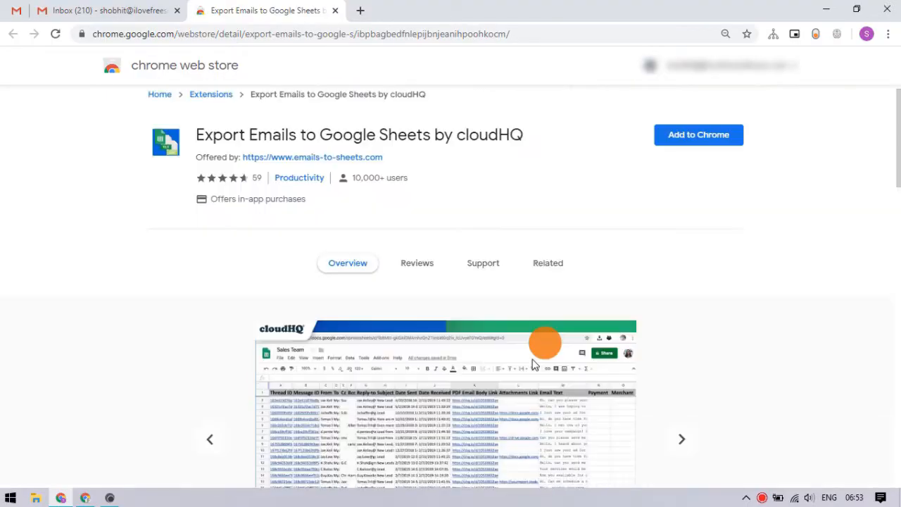
- Add the cloudHQ export extension to Chrome and return to the Gmail inbox
{"action": "left_click", "coordinate": [698, 136]}
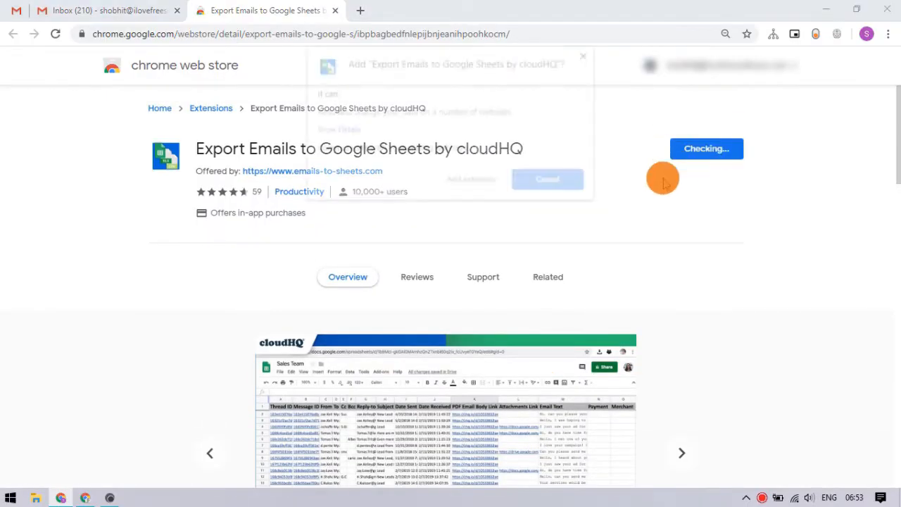
{"action": "left_click", "coordinate": [548, 179]}
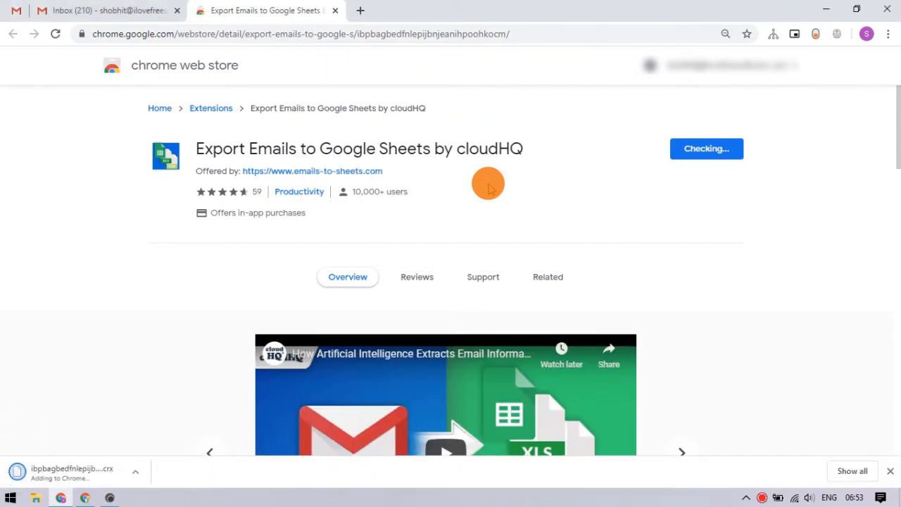
{"action": "left_click", "coordinate": [106, 10]}
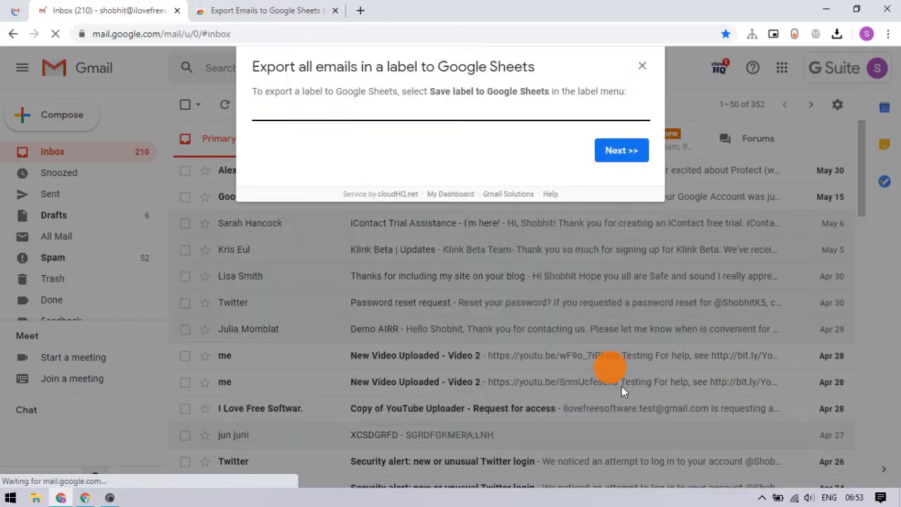
- Connect Gmail to cloudHQ and allow it access to the Google account
{"action": "left_click", "coordinate": [621, 149]}
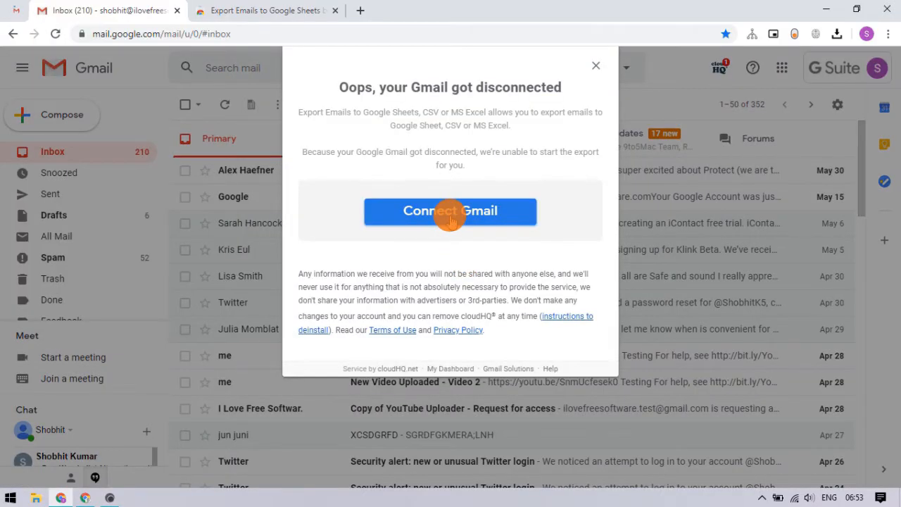
{"action": "left_click", "coordinate": [451, 211]}
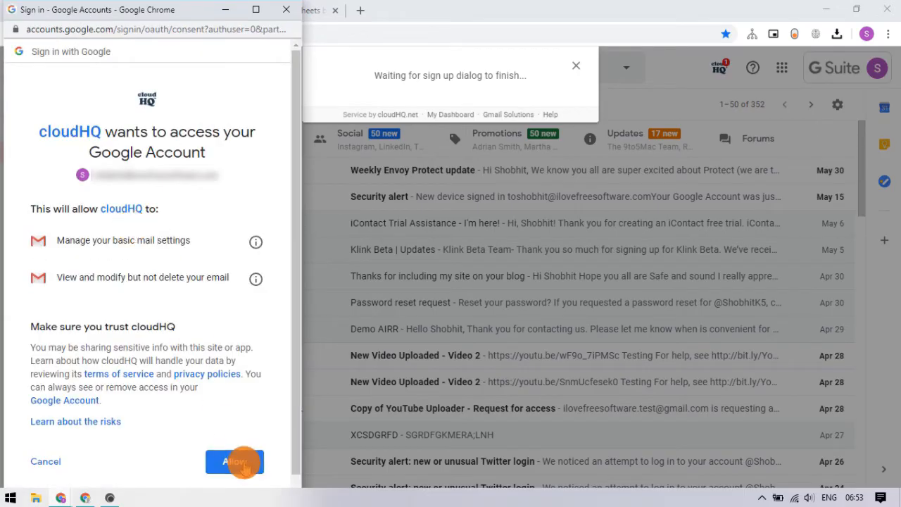
{"action": "left_click", "coordinate": [234, 462]}
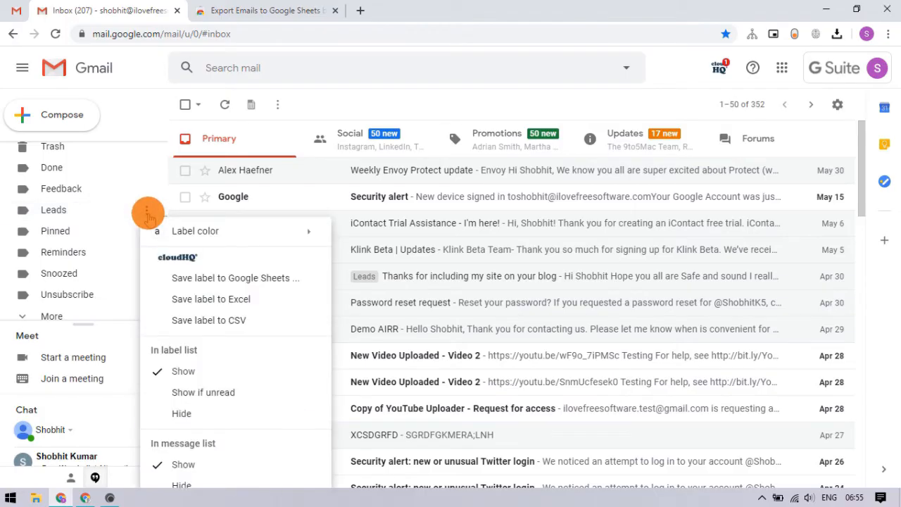
- Choose Save label to Google Sheets for Leads and allow cloudHQ access to Google Drive
{"action": "left_click", "coordinate": [235, 278]}
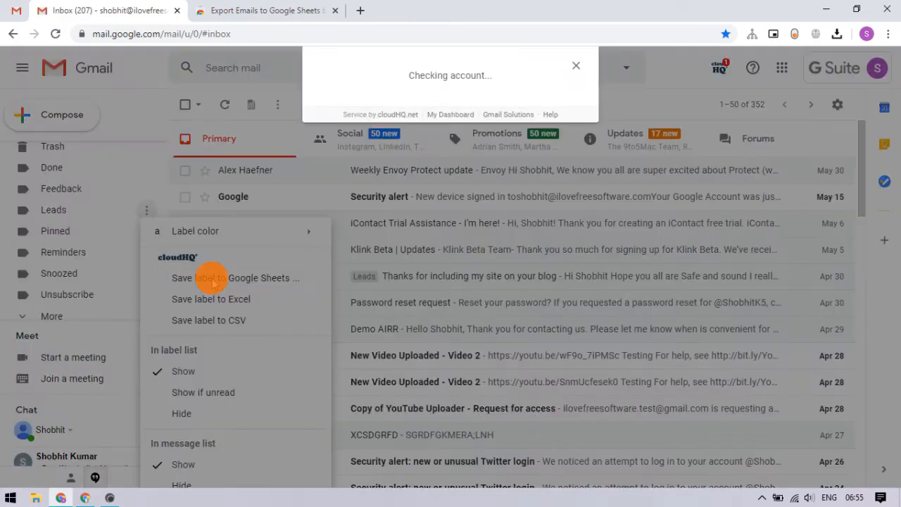
{"action": "left_click", "coordinate": [211, 277]}
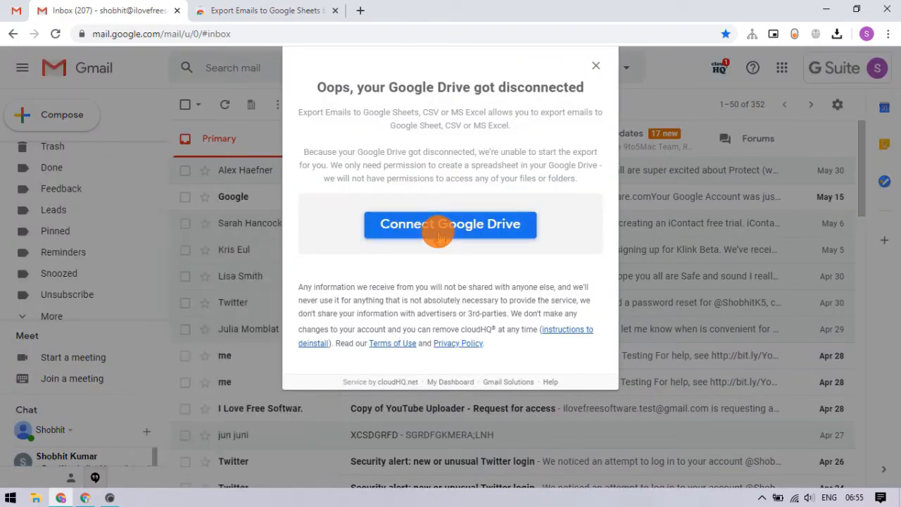
{"action": "left_click", "coordinate": [451, 224]}
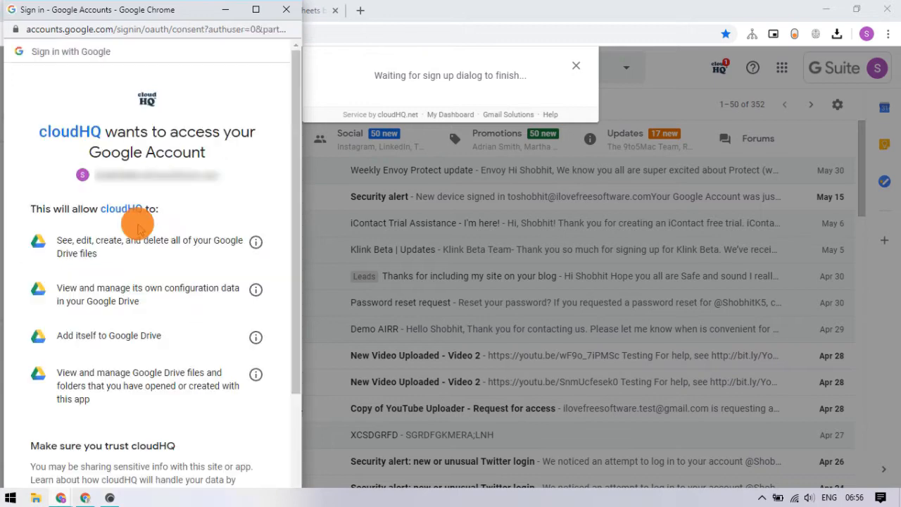
{"action": "scroll", "scroll_direction": "down", "scroll_amount": 3}
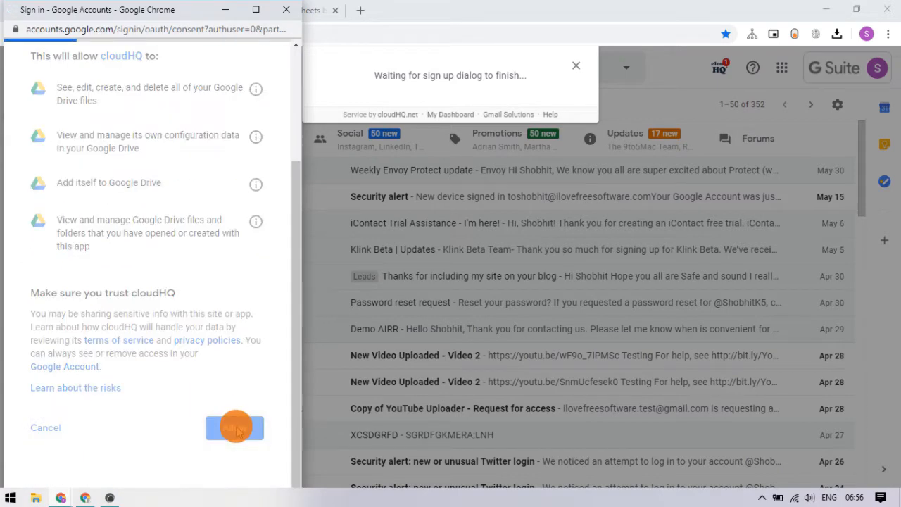
{"action": "left_click", "coordinate": [234, 428]}
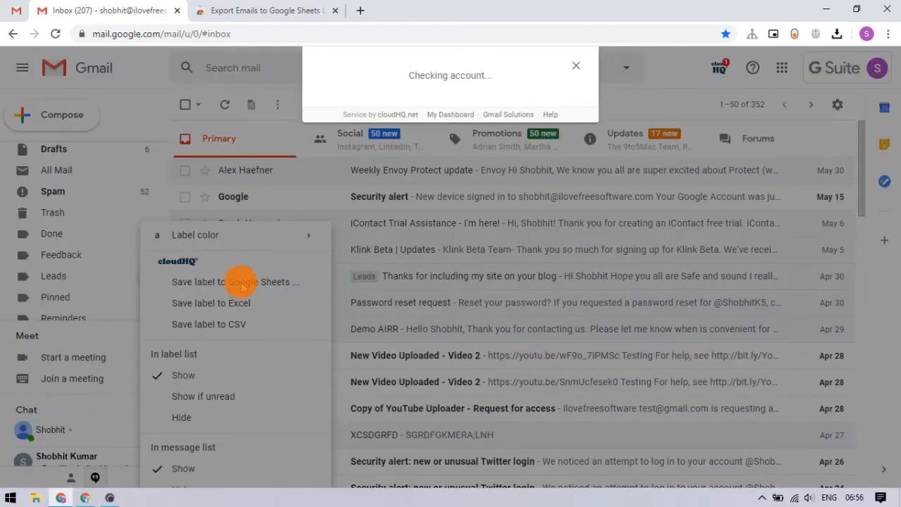
- Export the Leads label to the 'label Leads' spreadsheet with the x-received header column included
{"action": "left_click", "coordinate": [234, 282]}
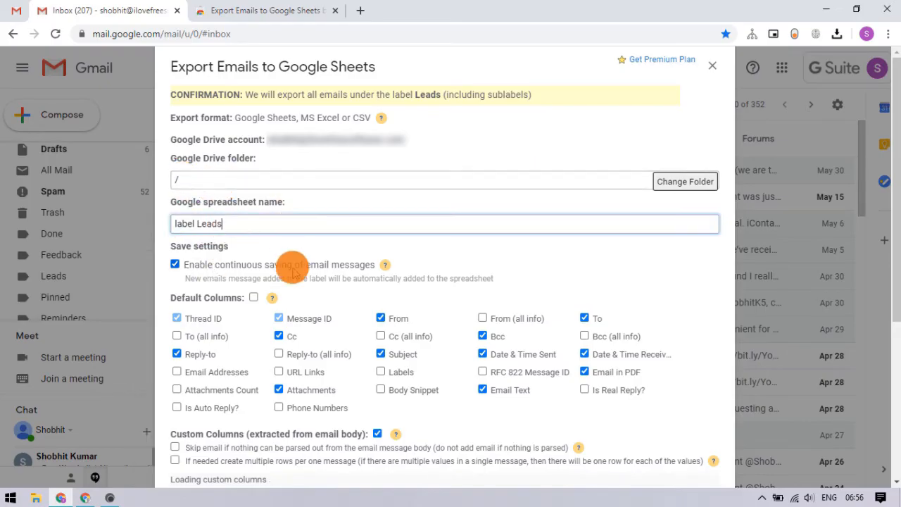
{"action": "scroll", "scroll_direction": "down", "scroll_amount": 3}
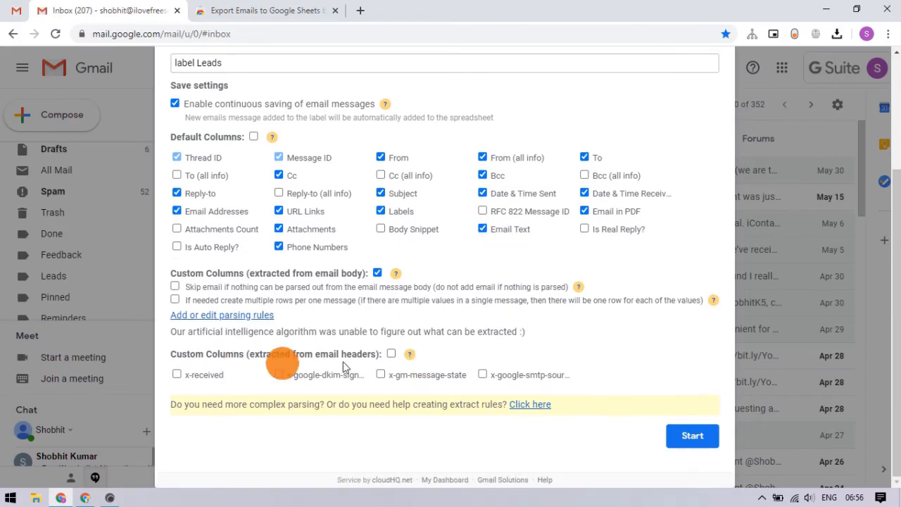
{"action": "left_click", "coordinate": [178, 375]}
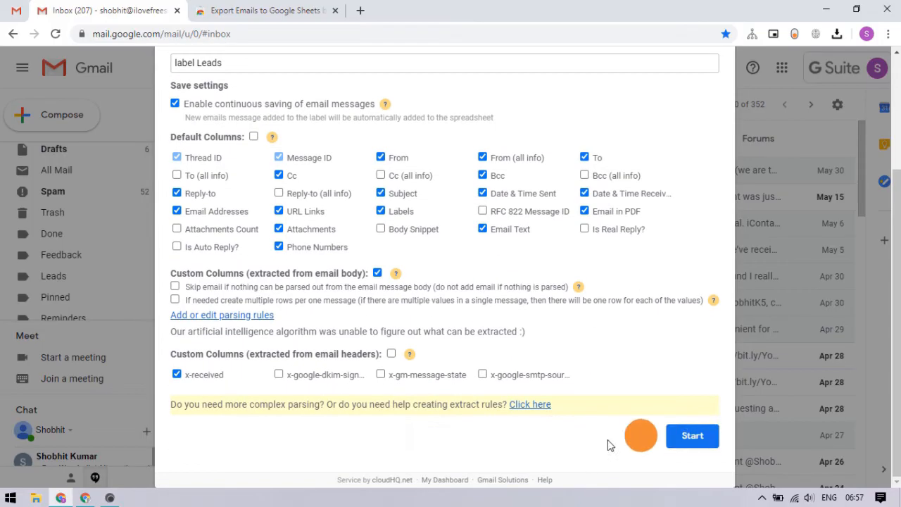
{"action": "left_click", "coordinate": [693, 435]}
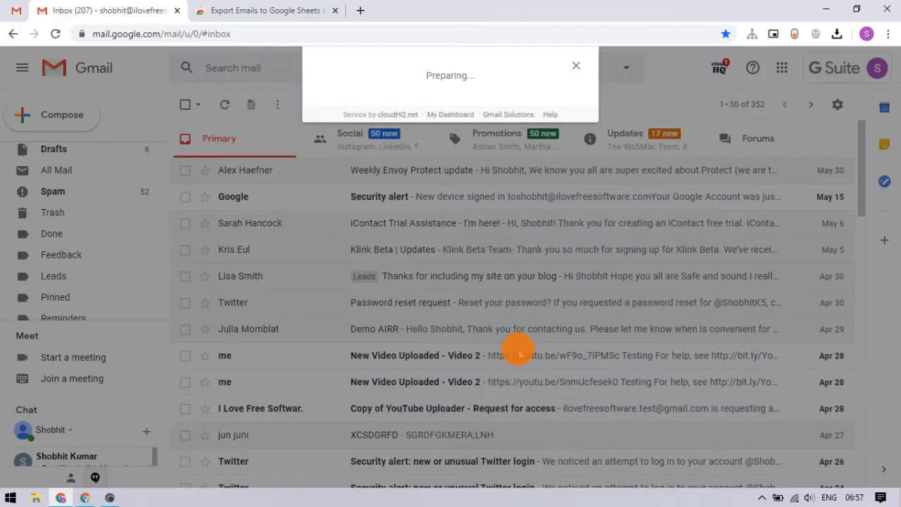
- Dismiss the Preparing notice and view the Leads export job's progress in the cloudHQ popup
{"action": "left_click", "coordinate": [576, 64]}
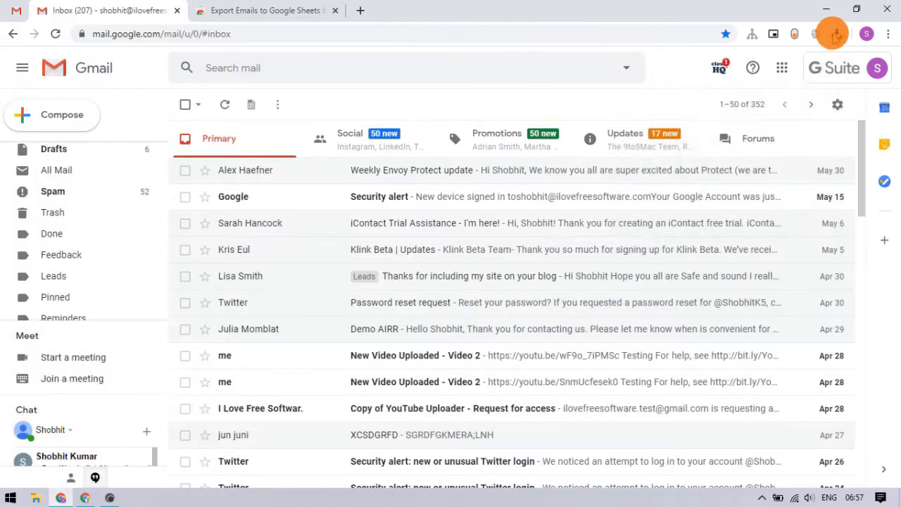
{"action": "left_click", "coordinate": [834, 33]}
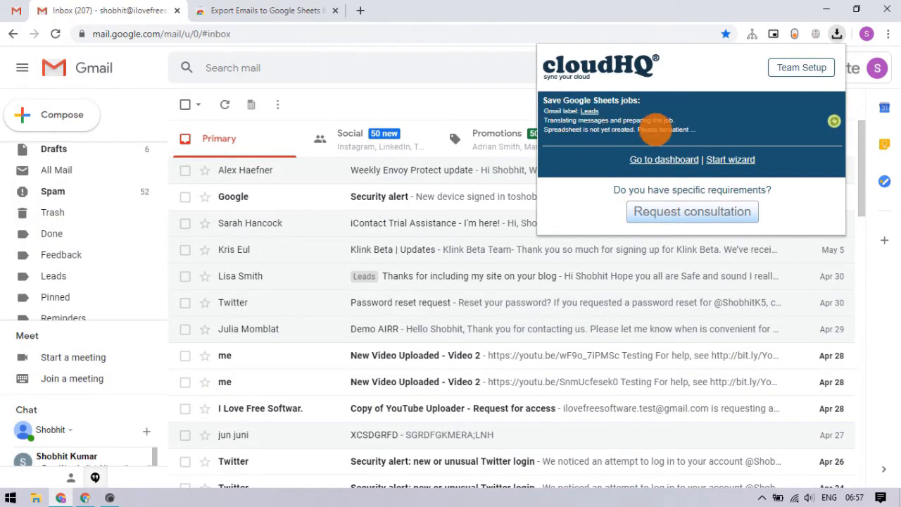
{"action": "mouse_move", "coordinate": [669, 138]}
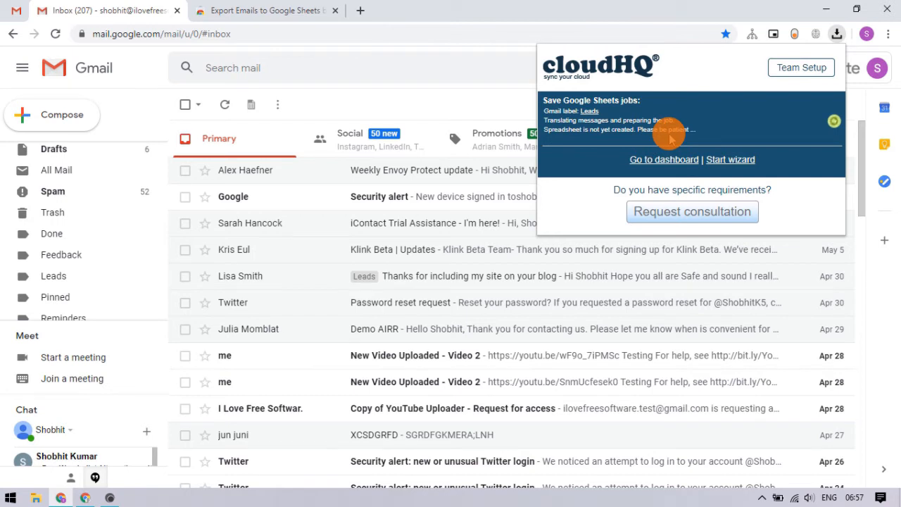